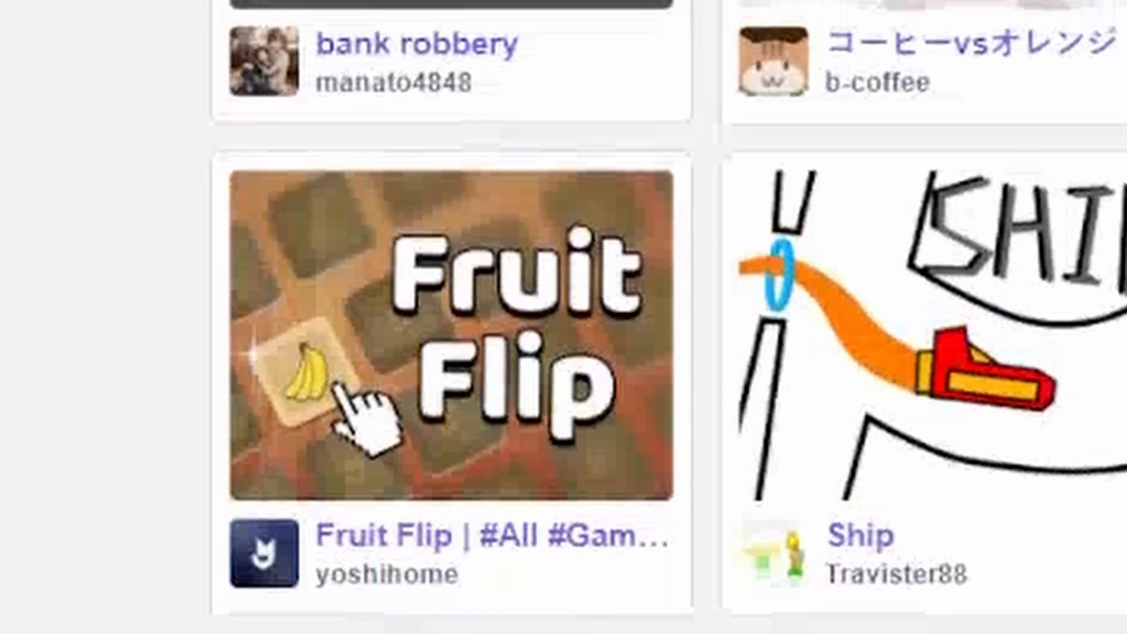
# - Download the Scratch desktop app via the direct download link instead of the Microsoft Store
pyautogui.scroll(-3)
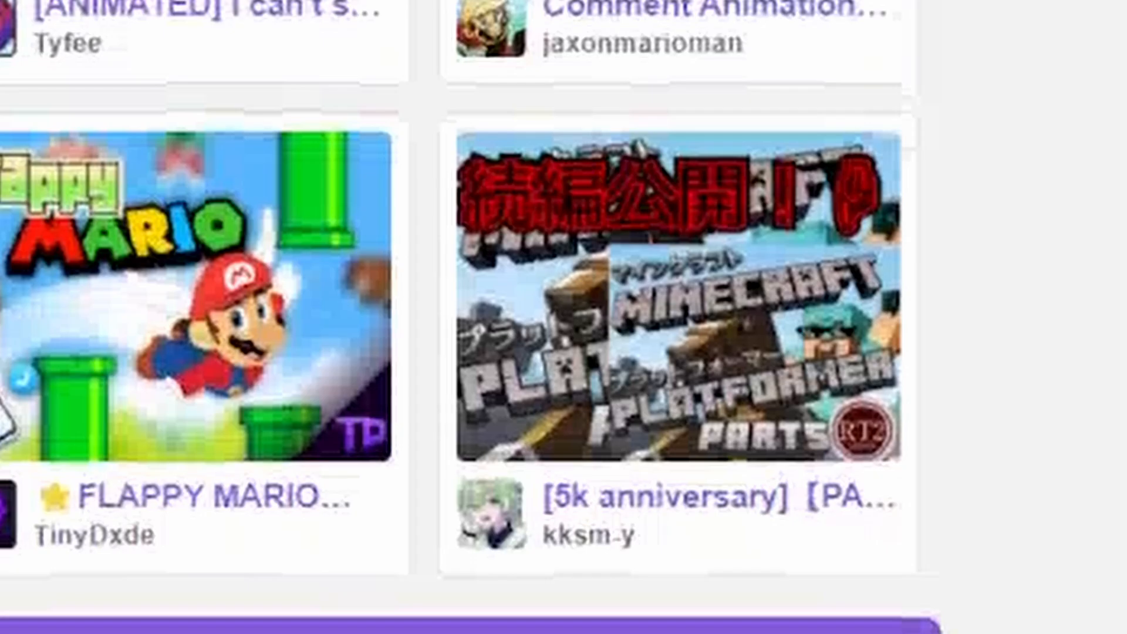
pyautogui.scroll(-3)
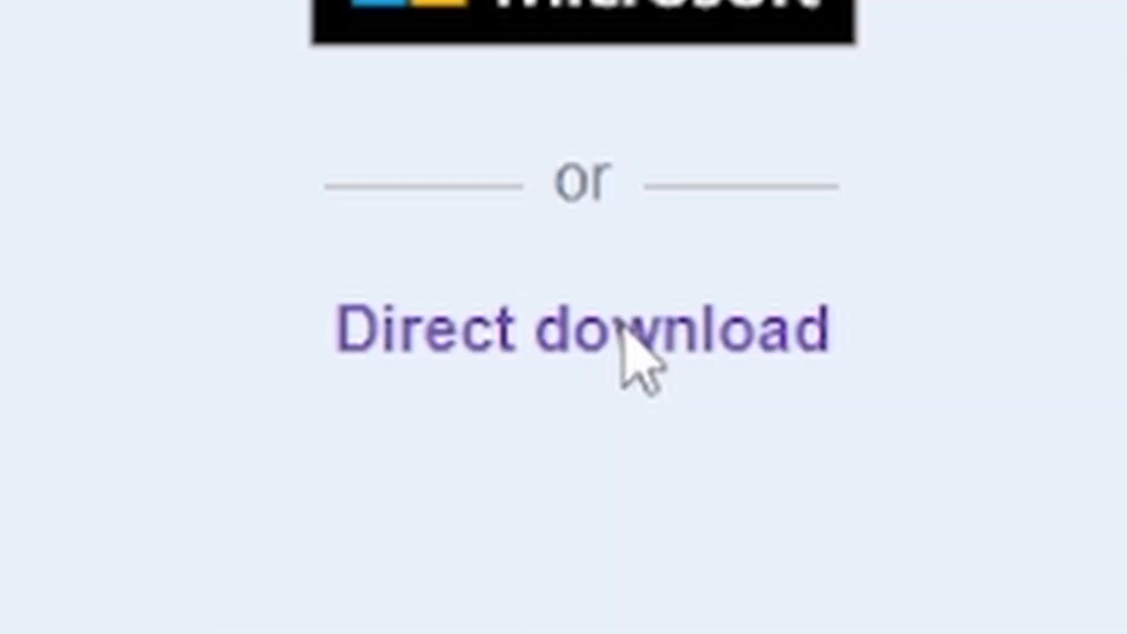
pyautogui.click(568, 329)
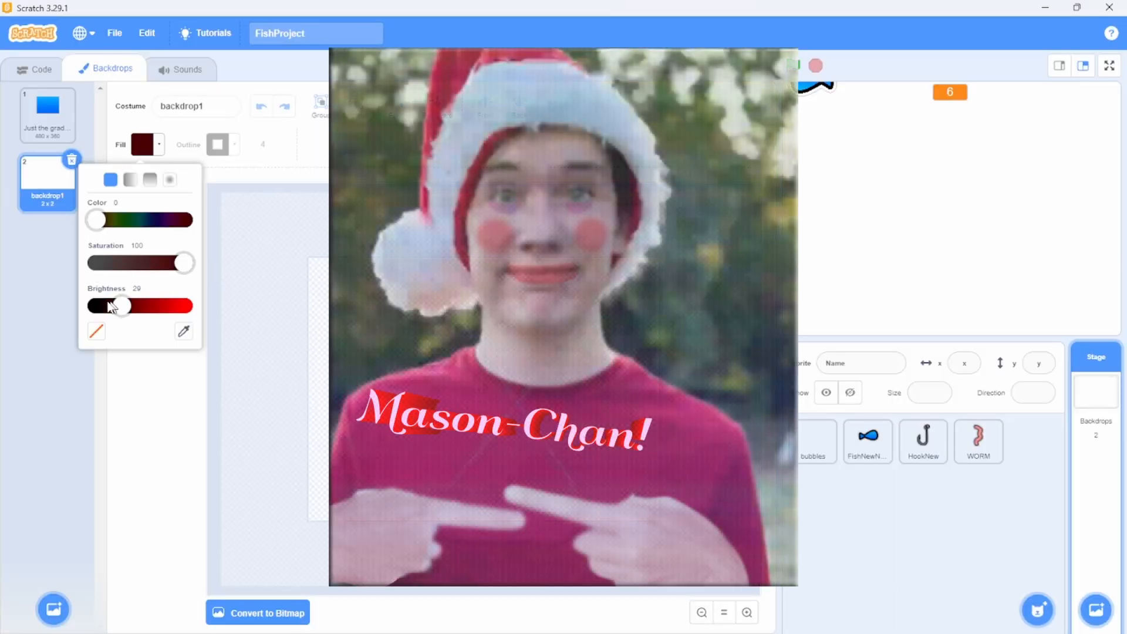
# - Darken the new second backdrop's fill to dark red, brightness about 29
pyautogui.click(33, 68)
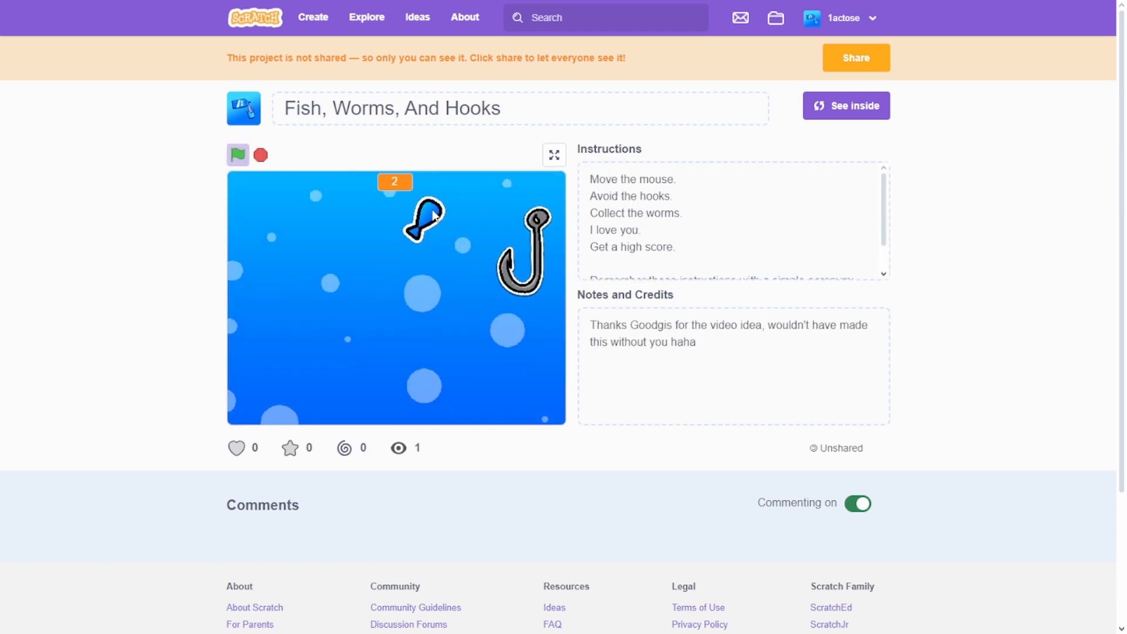
# - Scroll down the Fish, Worms, And Hooks project page to view instructions and credits
pyautogui.scroll(-3)
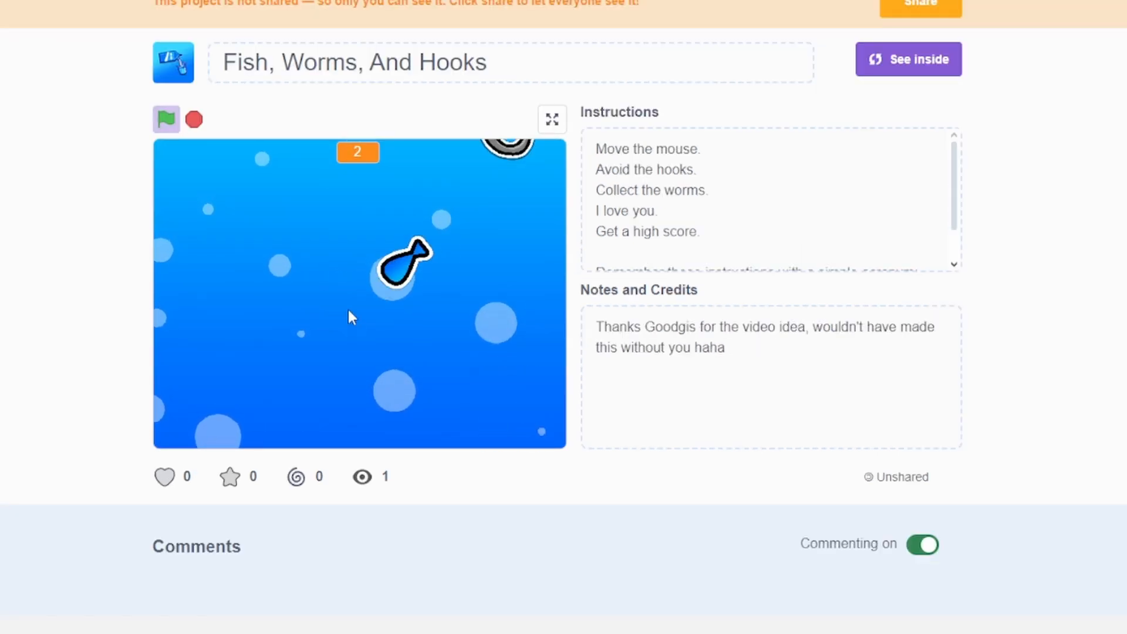